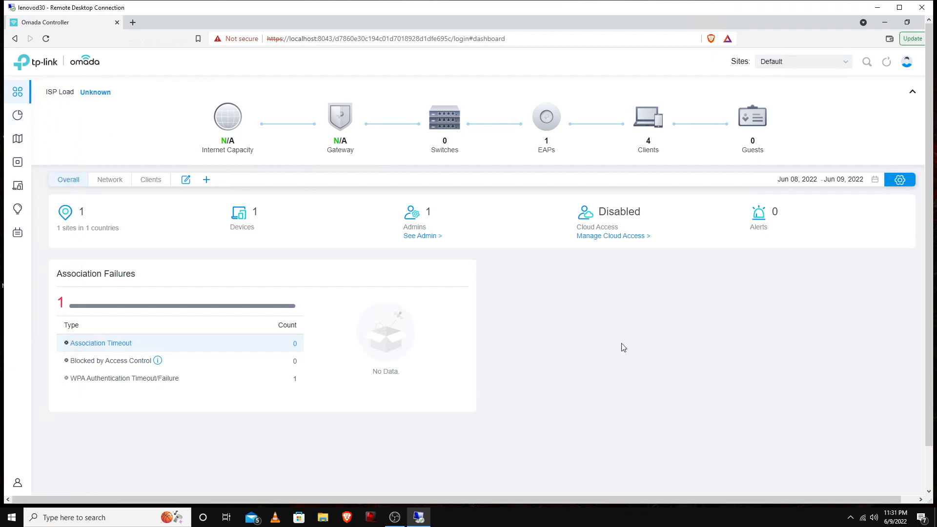
pyautogui.moveTo(545, 116)
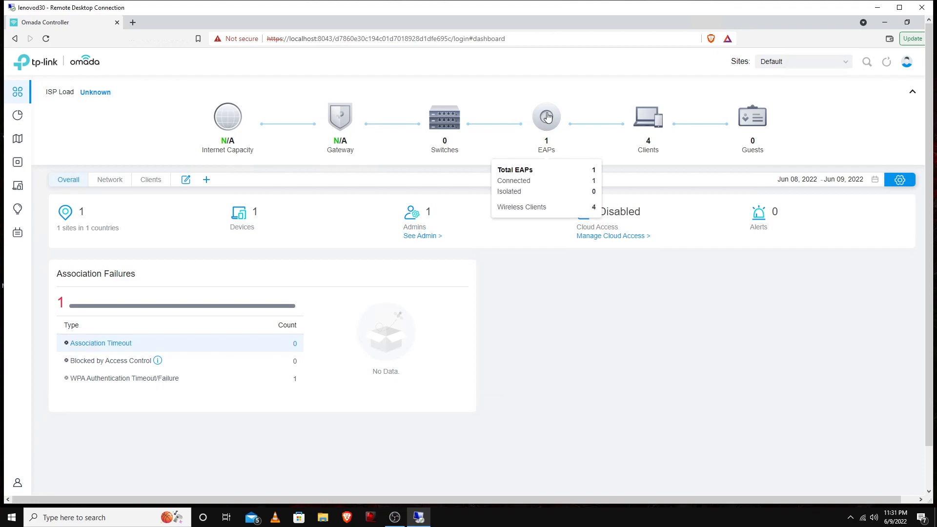
# Step: Show the APs device list where the EAP610-Outdoor waits as PENDING
pyautogui.click(545, 116)
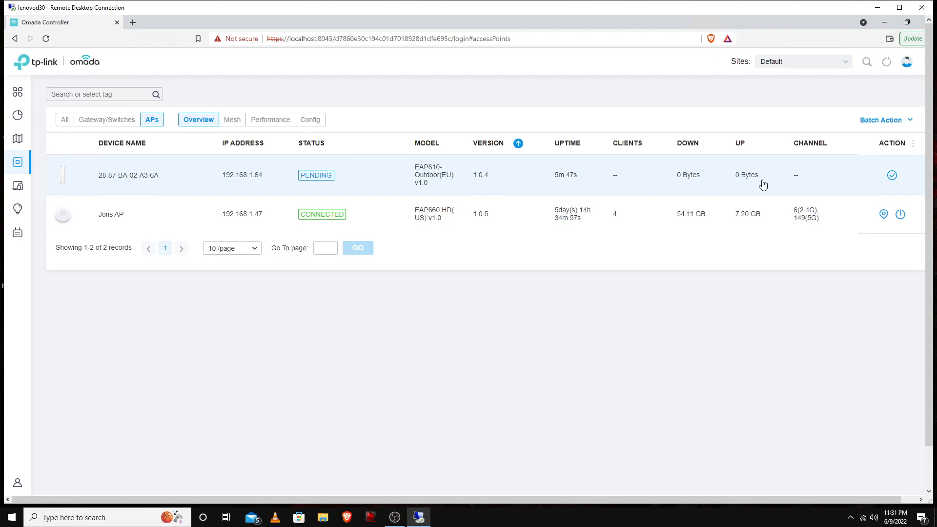
pyautogui.moveTo(222, 191)
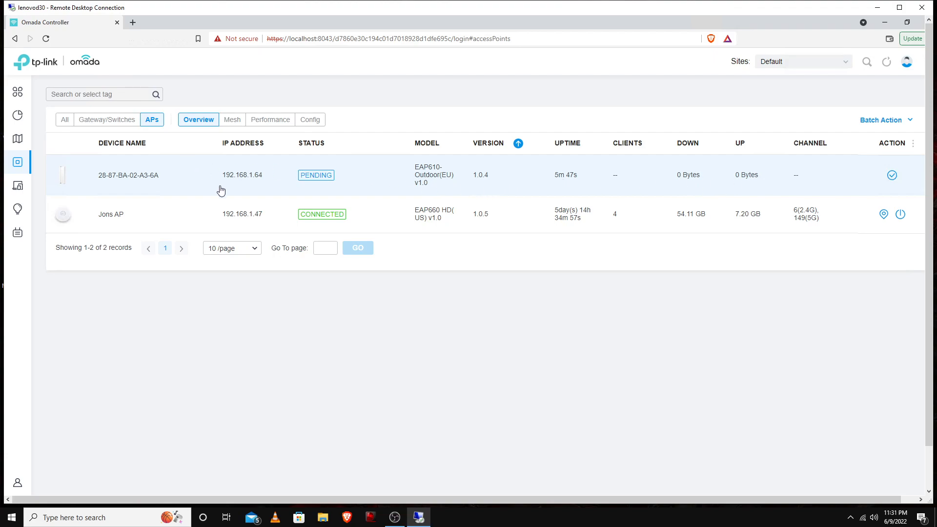
# Step: Adopt the pending EAP610-Outdoor from its details panel so it becomes CONNECTED
pyautogui.click(127, 175)
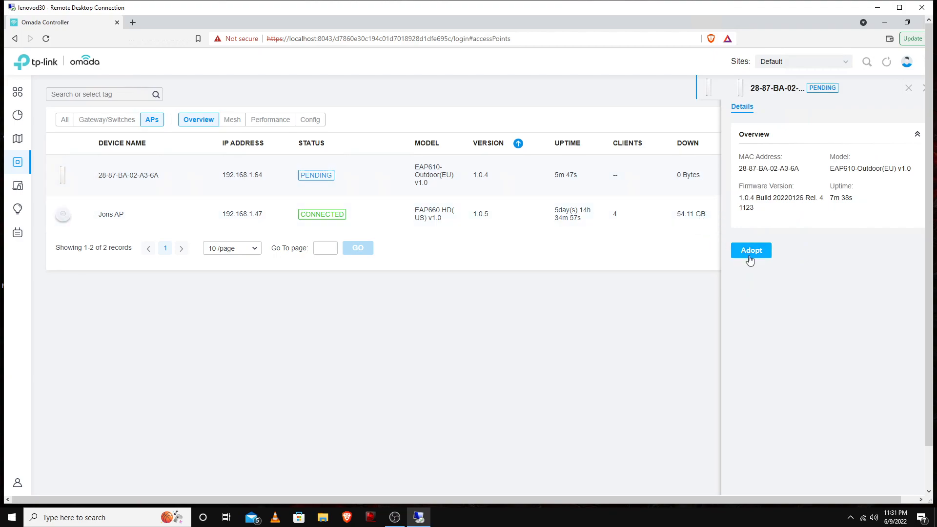
pyautogui.moveTo(750, 250)
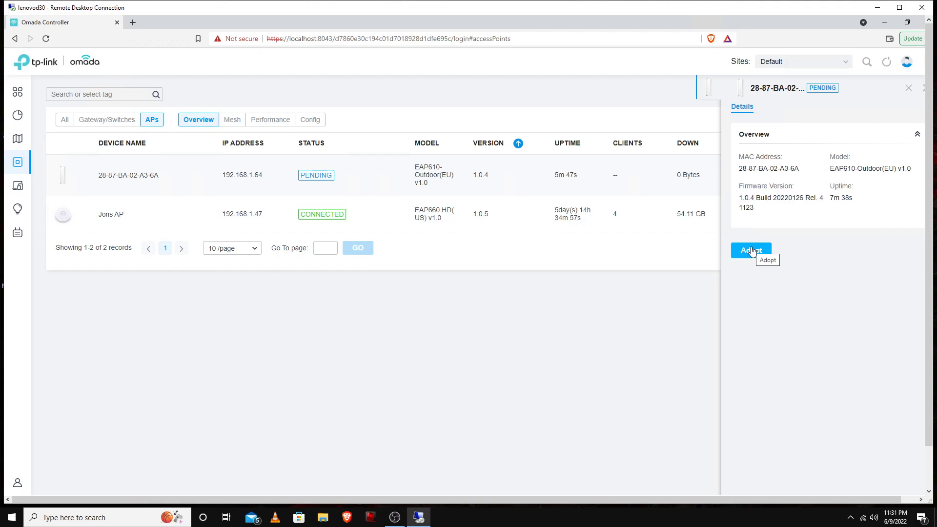
pyautogui.click(750, 250)
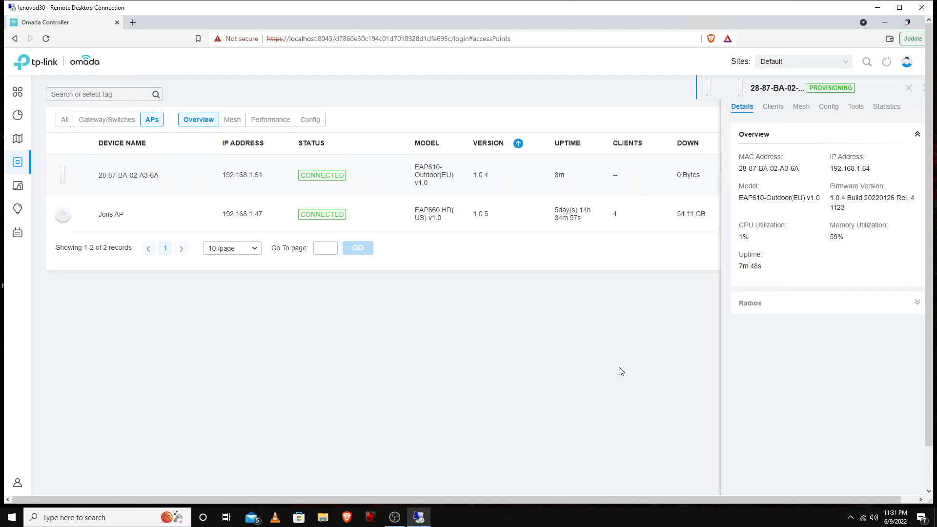
pyautogui.moveTo(383, 132)
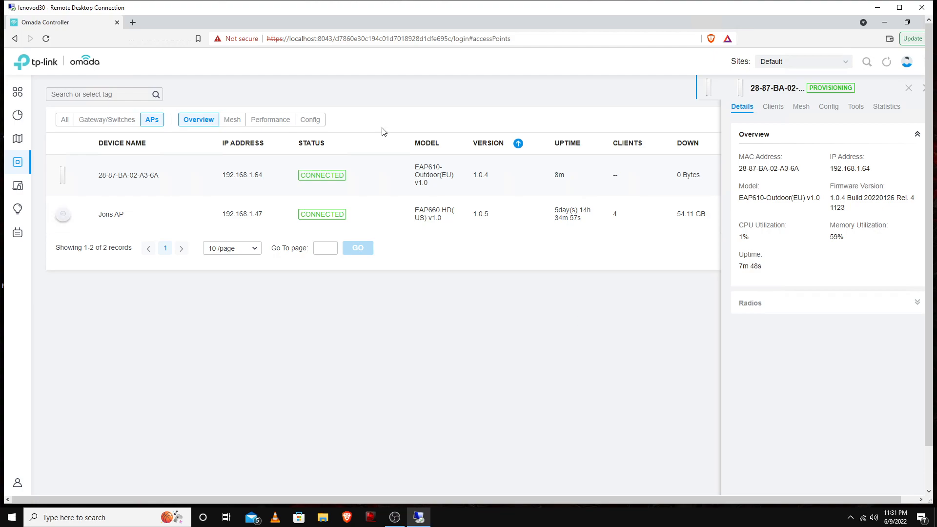
# Step: Review the EAP610-Outdoor's 2.4GHz and 5GHz radio details now that it shows CONNECTED
pyautogui.click(388, 38)
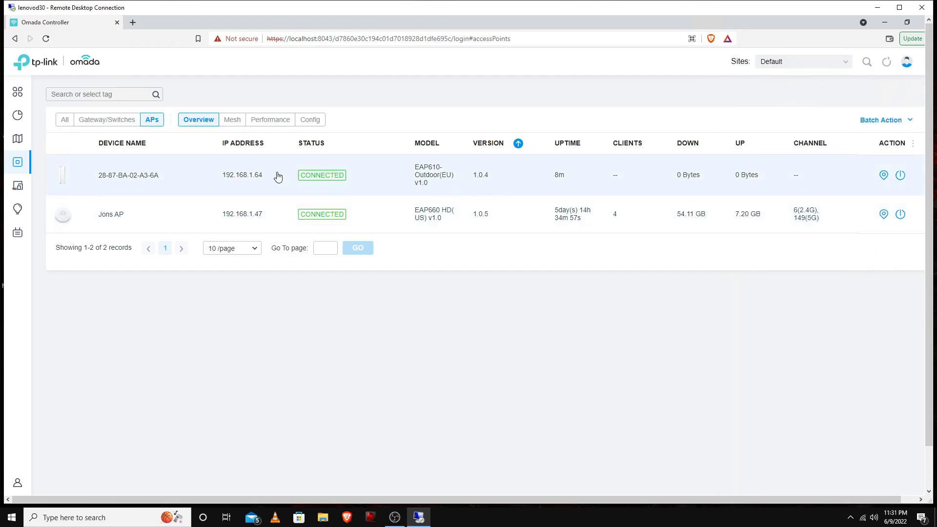
pyautogui.click(128, 174)
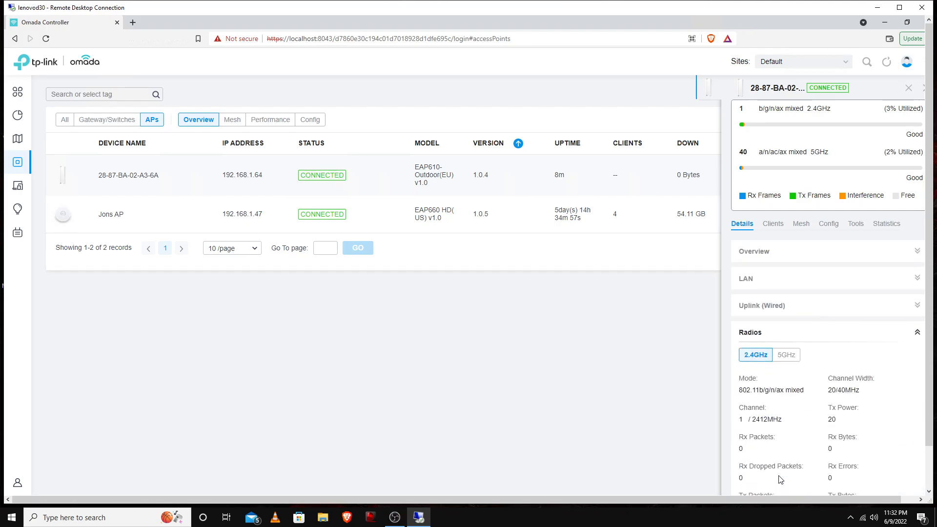
pyautogui.moveTo(626, 392)
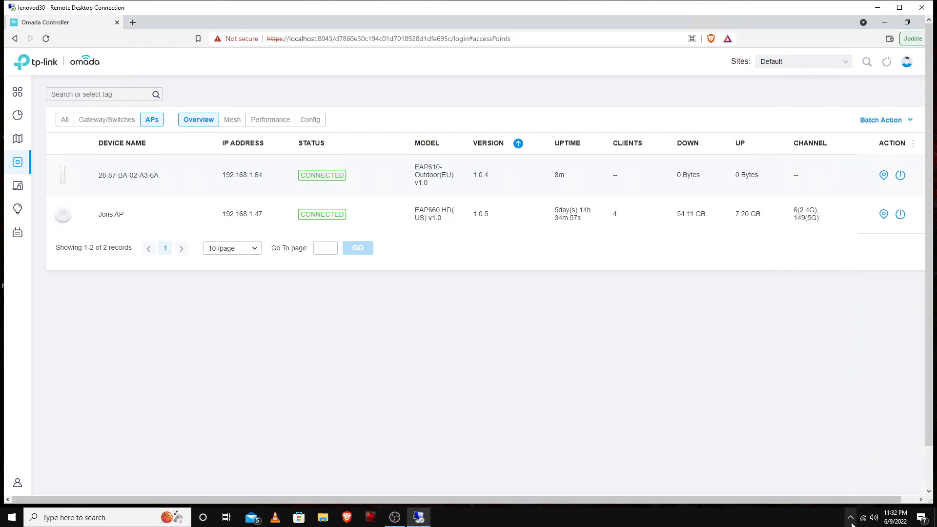
# Step: Show nearby Wi-Fi networks, now including TP-Link_5GHz_02A368, from the system tray
pyautogui.click(862, 517)
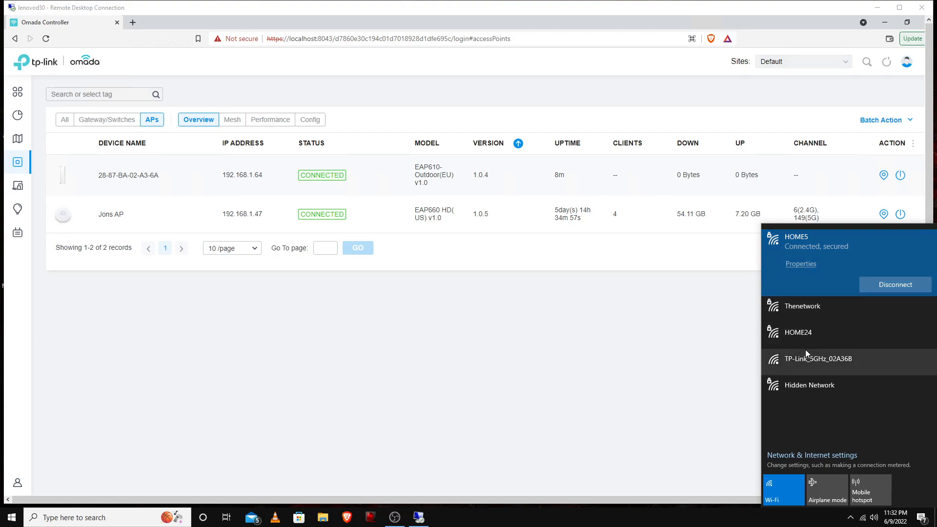
pyautogui.moveTo(790, 410)
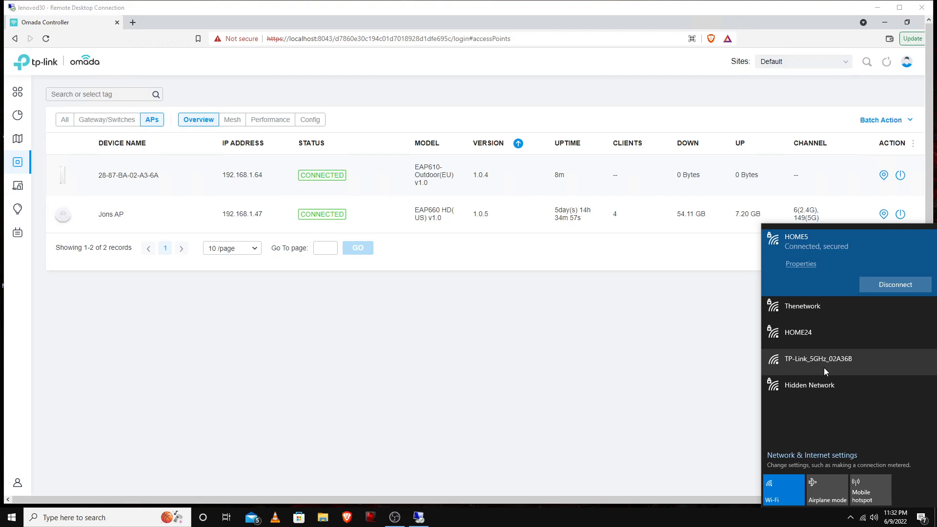
pyautogui.moveTo(830, 363)
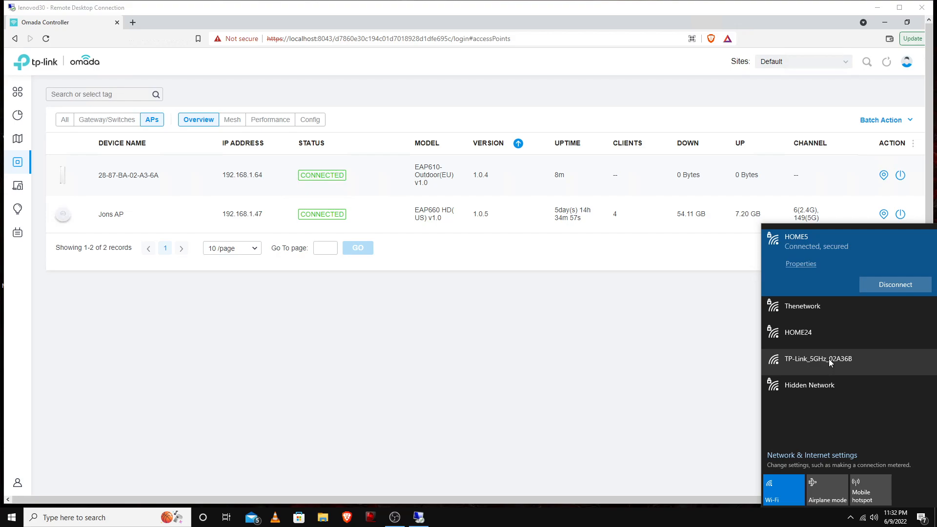
pyautogui.moveTo(821, 369)
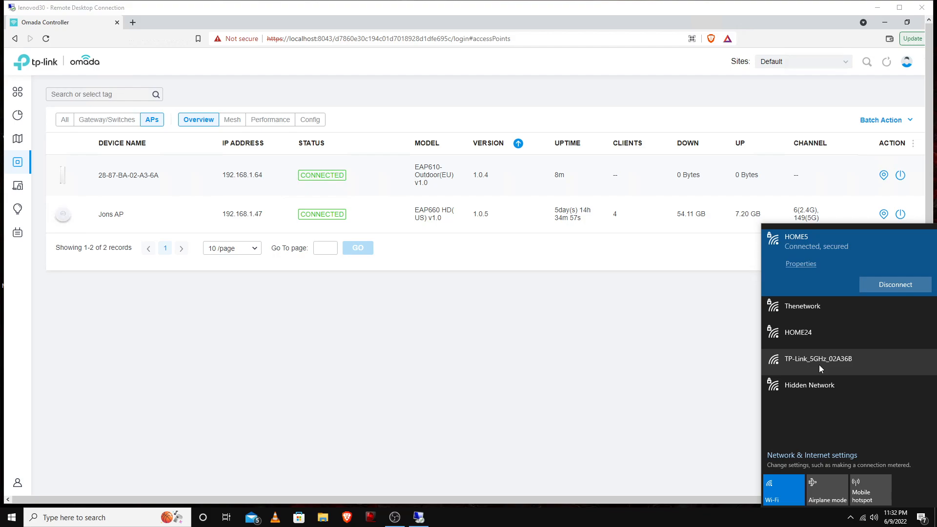
pyautogui.moveTo(625, 377)
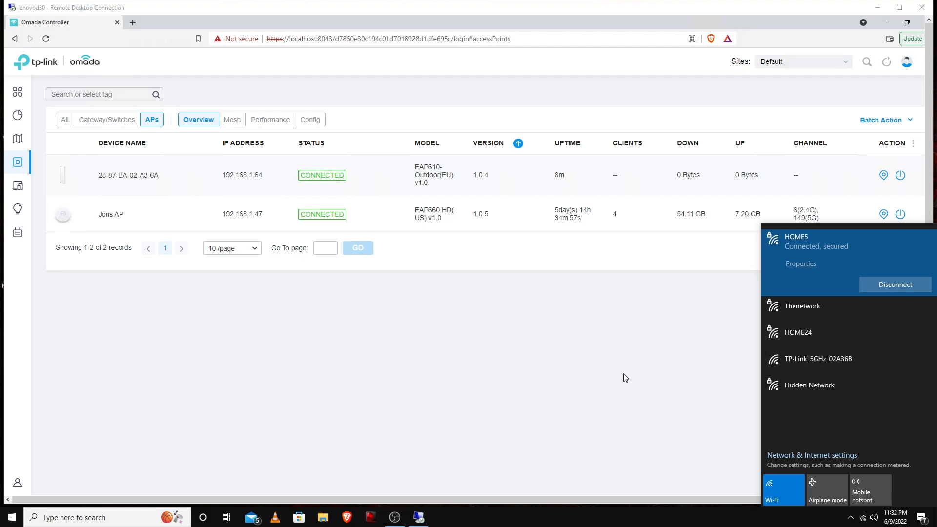
# Step: Dismiss the Wi-Fi flyout, returning to the APs list with both APs CONNECTED
pyautogui.click(627, 369)
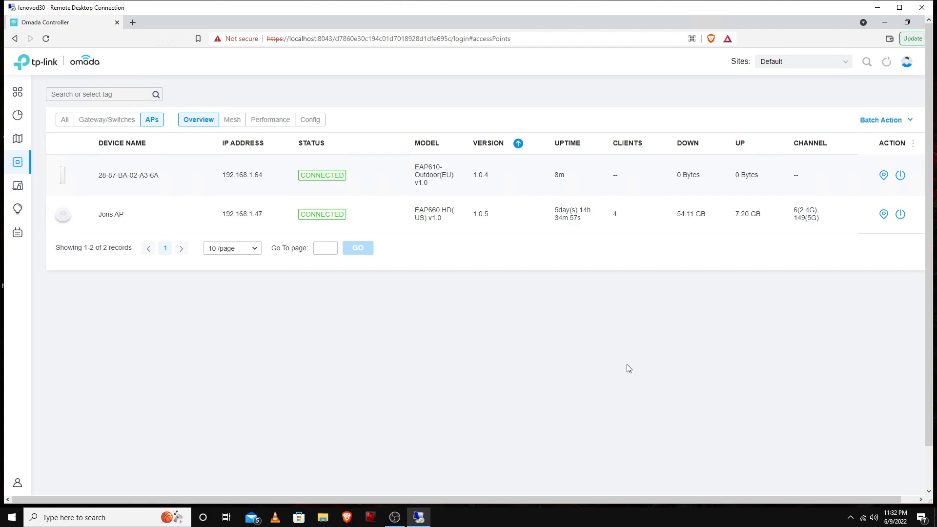
pyautogui.moveTo(626, 368)
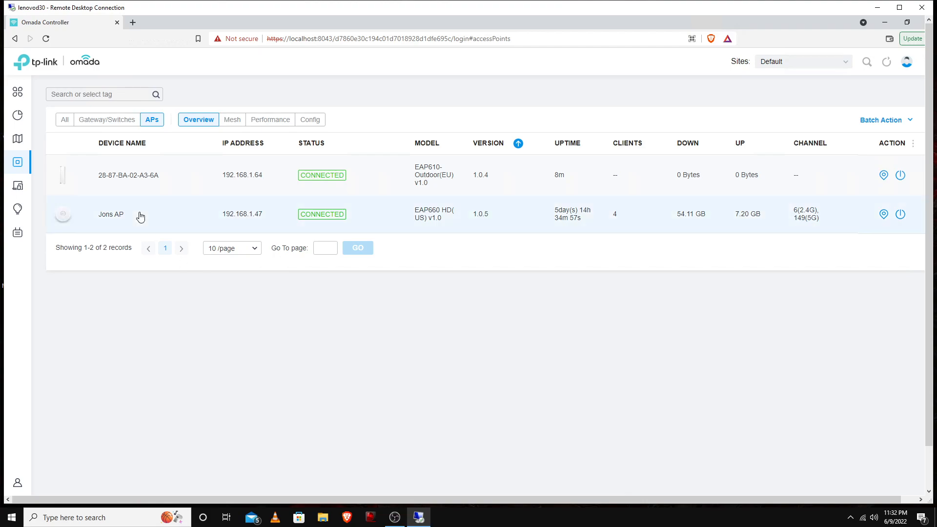
pyautogui.moveTo(116, 182)
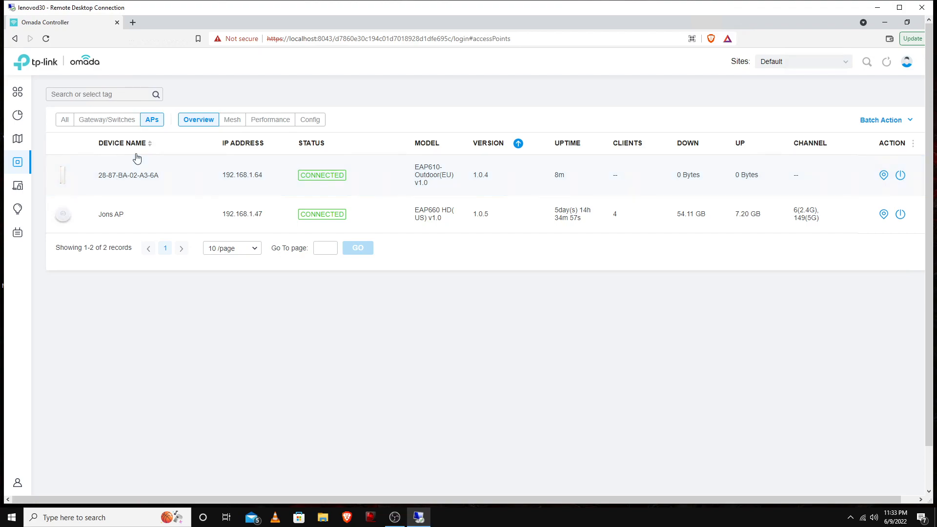
pyautogui.moveTo(399, 333)
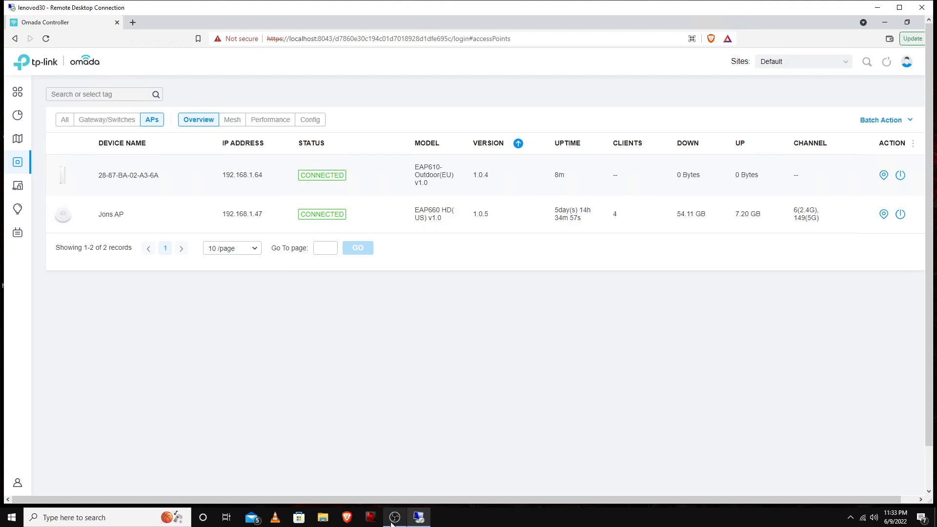
pyautogui.moveTo(433, 484)
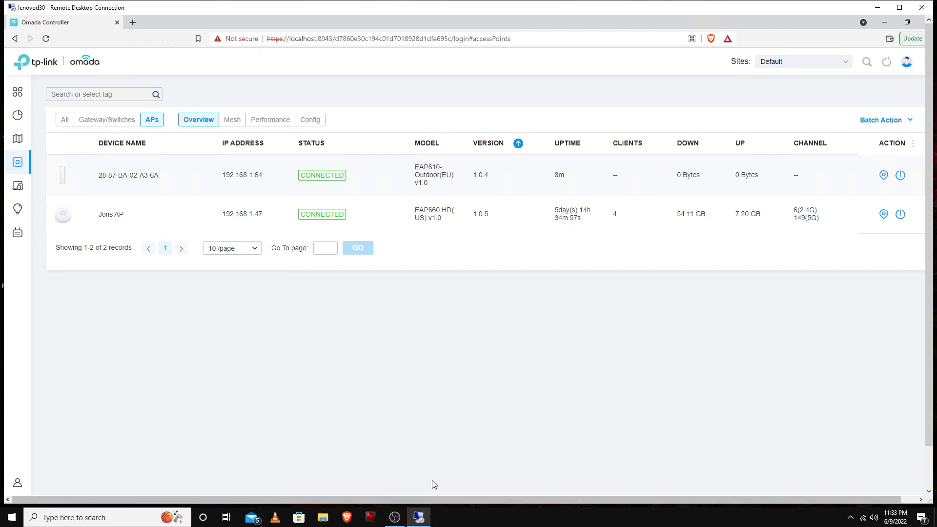
pyautogui.moveTo(393, 518)
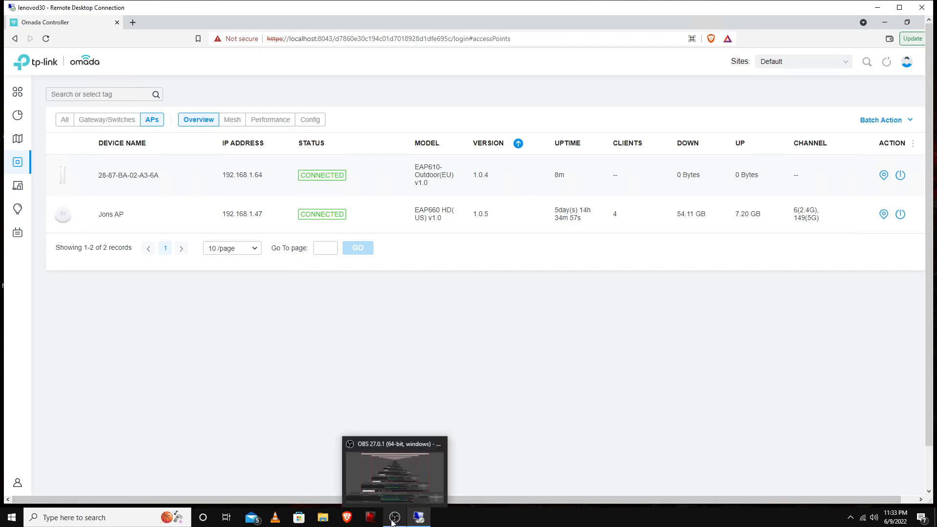